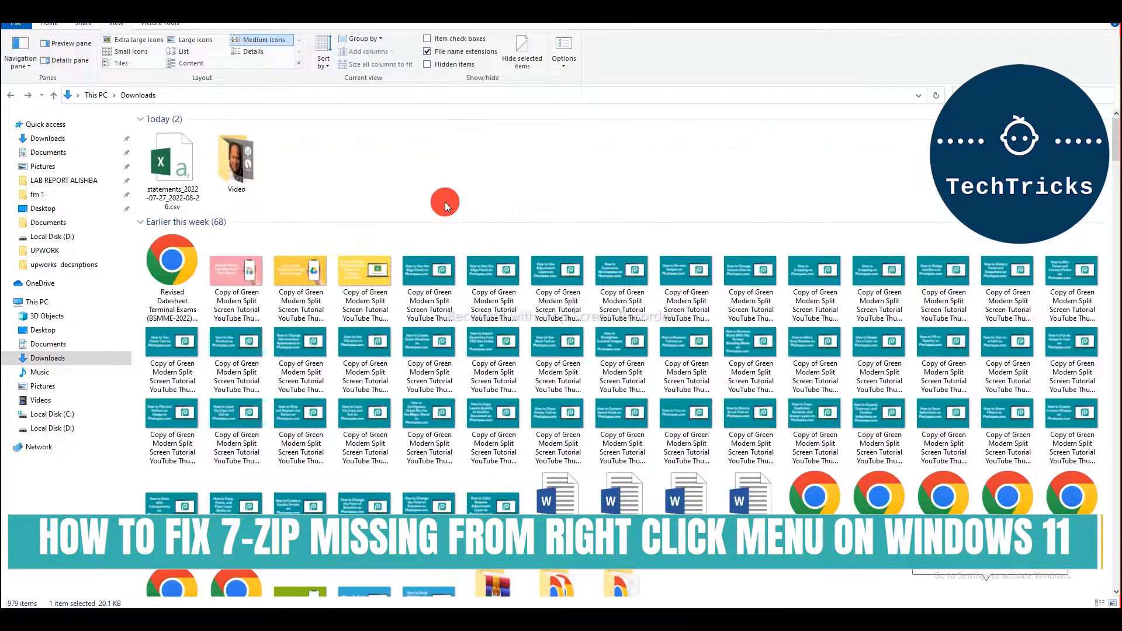
mouse_move(424, 200)
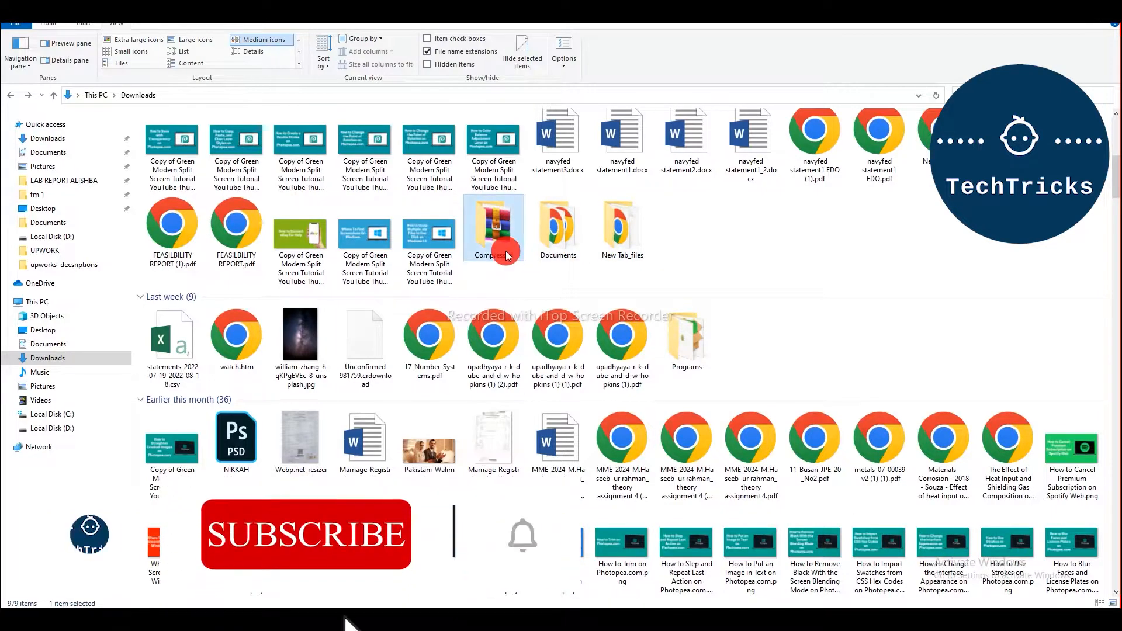
Open the Compressed folder and select the Adobe Character Animator 2022 .rar archive
double_click(494, 230)
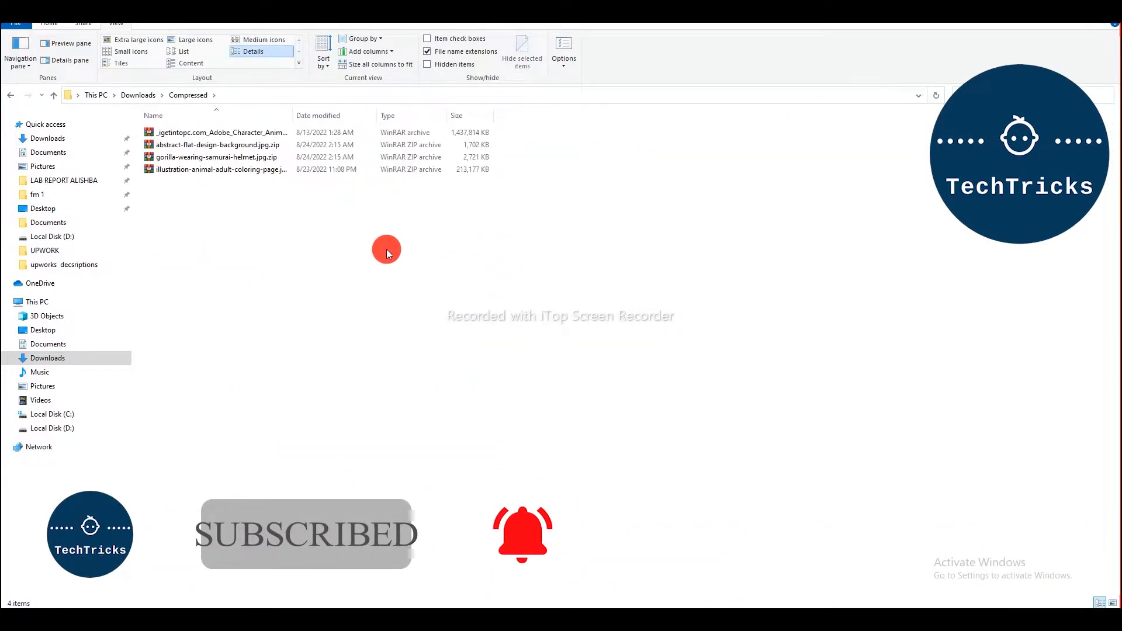
mouse_move(383, 230)
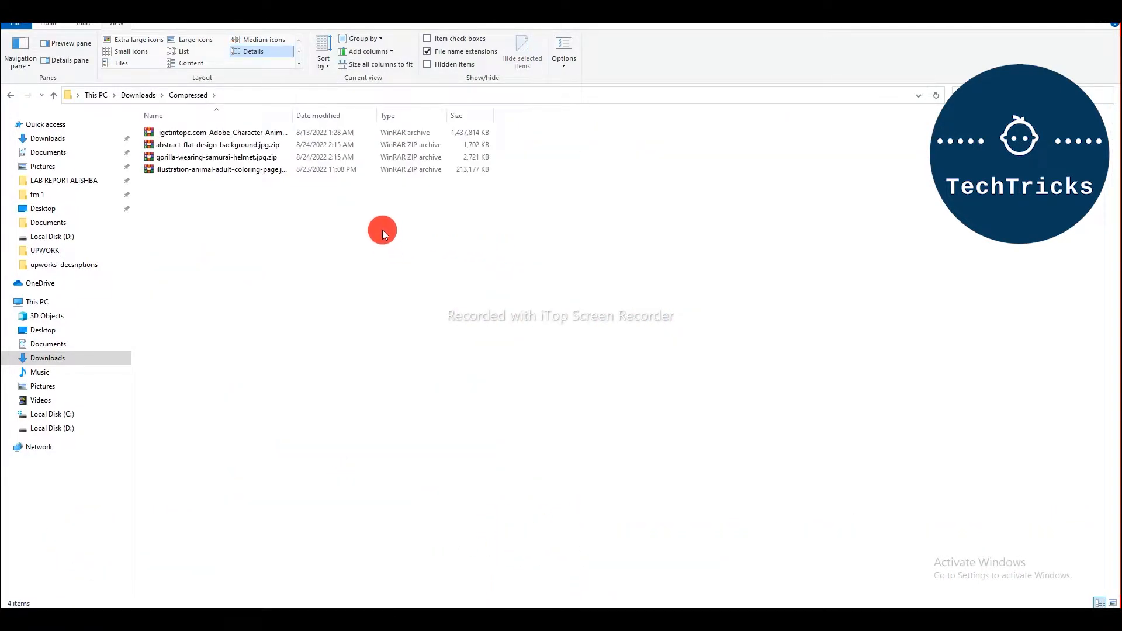
click(219, 132)
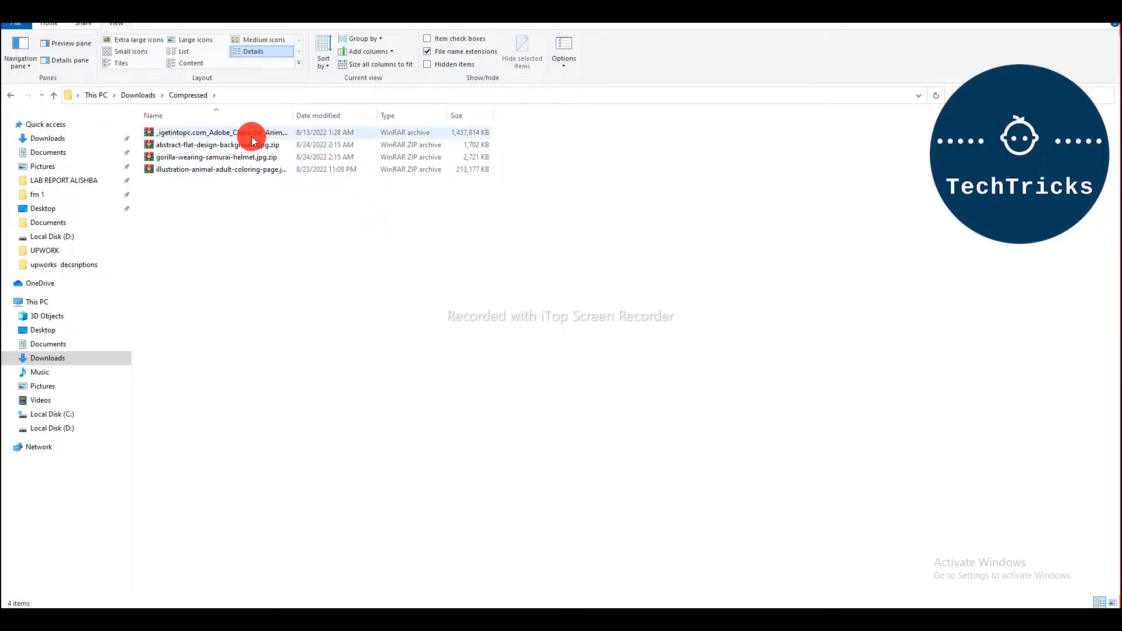
click(219, 132)
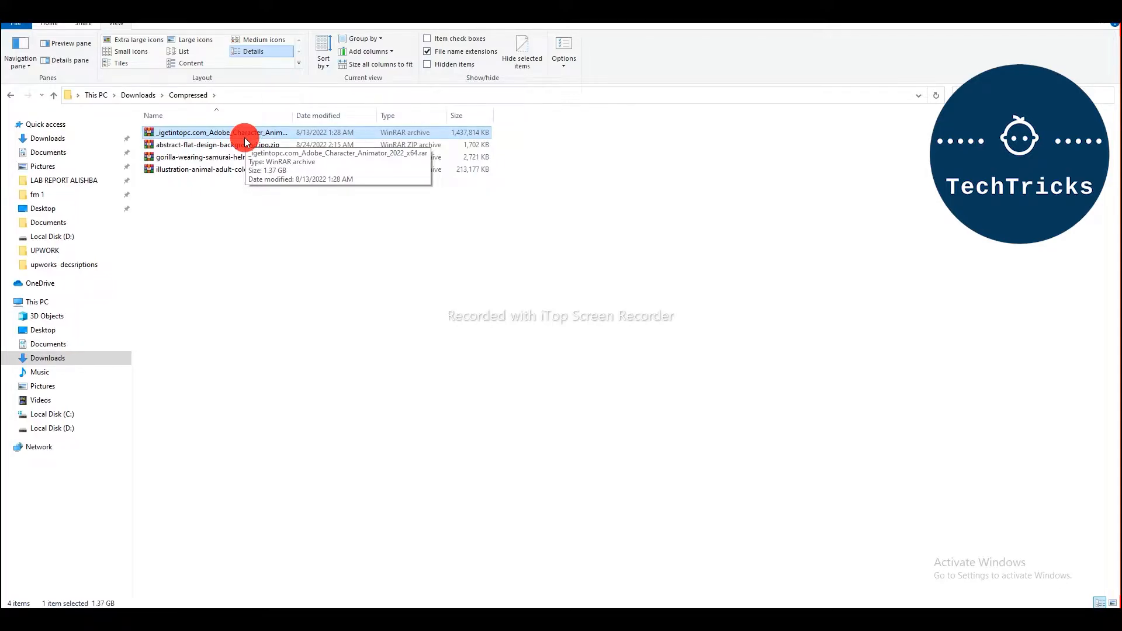
From the archive's context menu, choose Open with > Choose another app
right_click(223, 132)
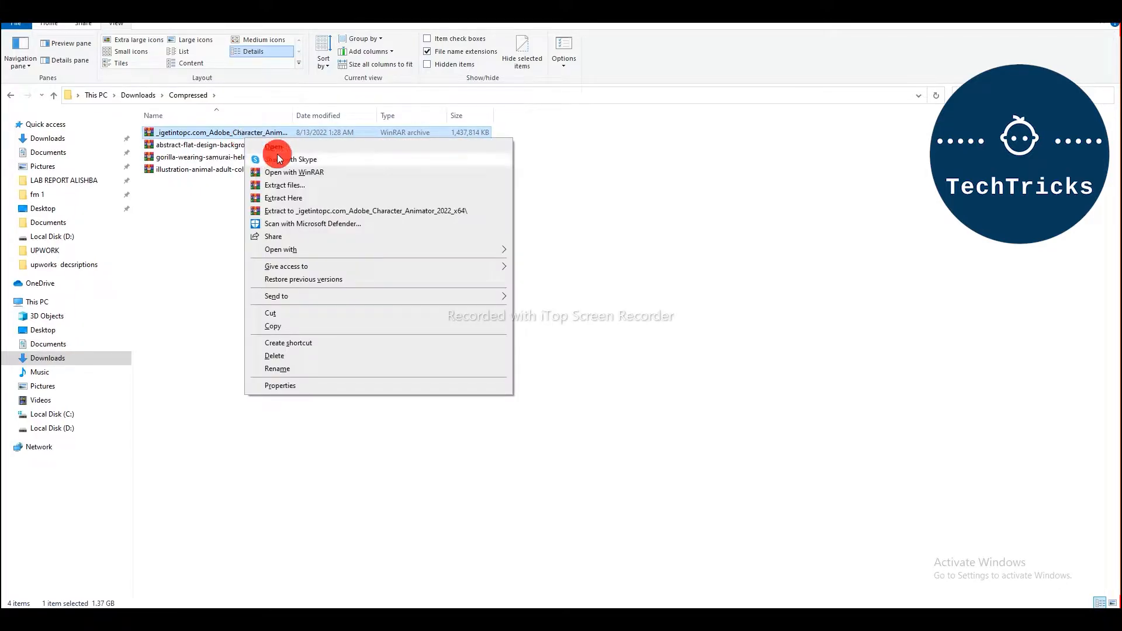
mouse_move(290, 199)
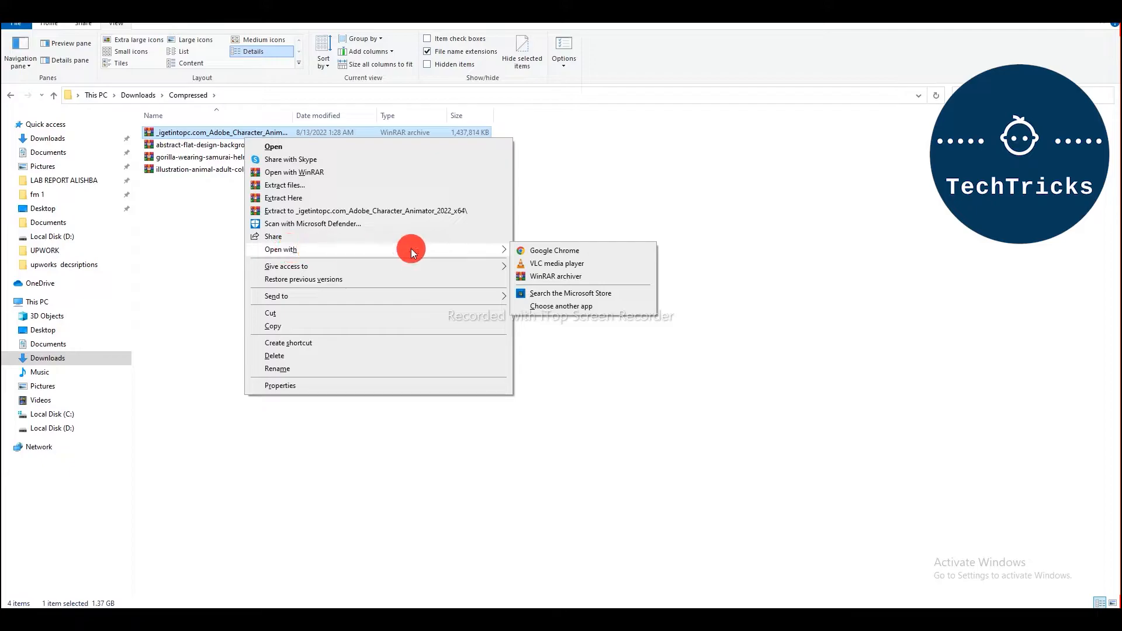
click(561, 305)
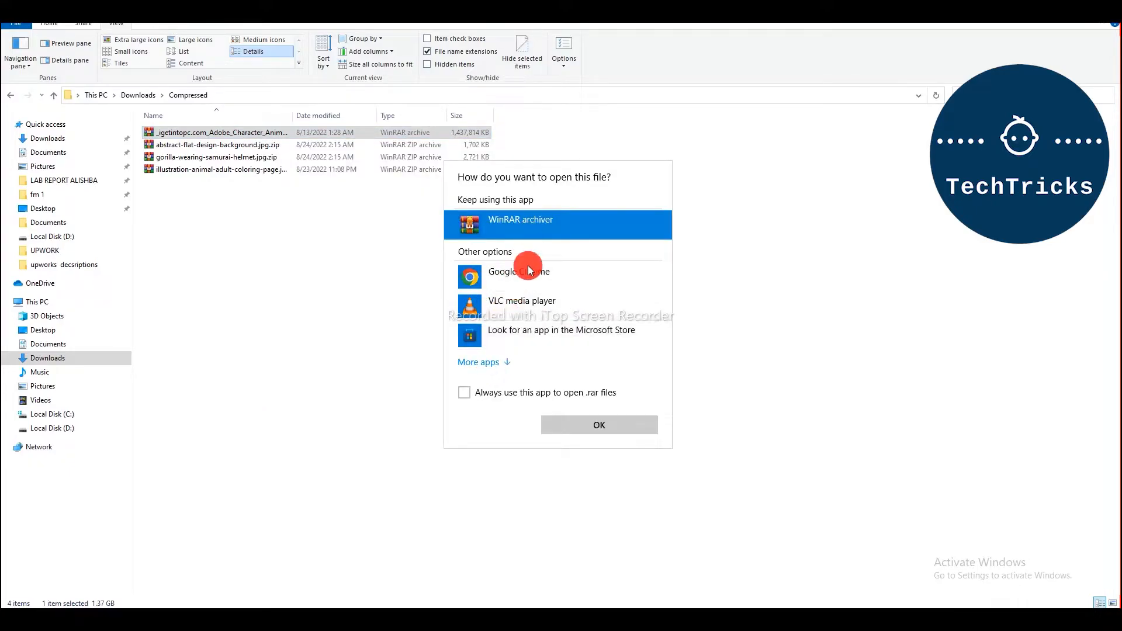
mouse_move(551, 355)
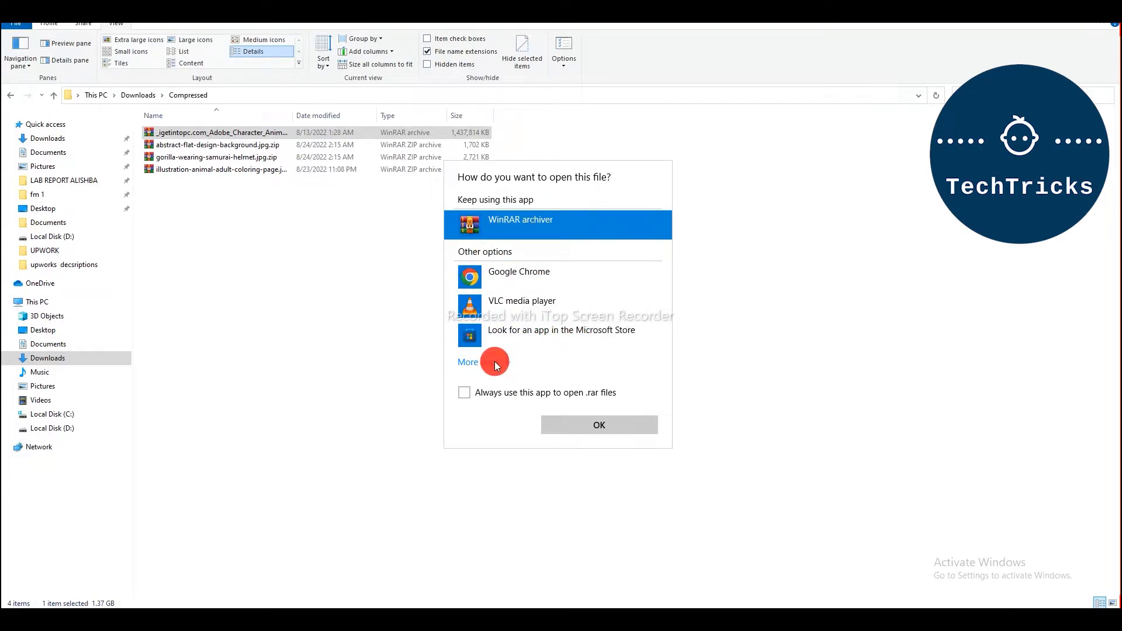
Expand More apps and look for another app on this PC, browsing Program Files
click(468, 361)
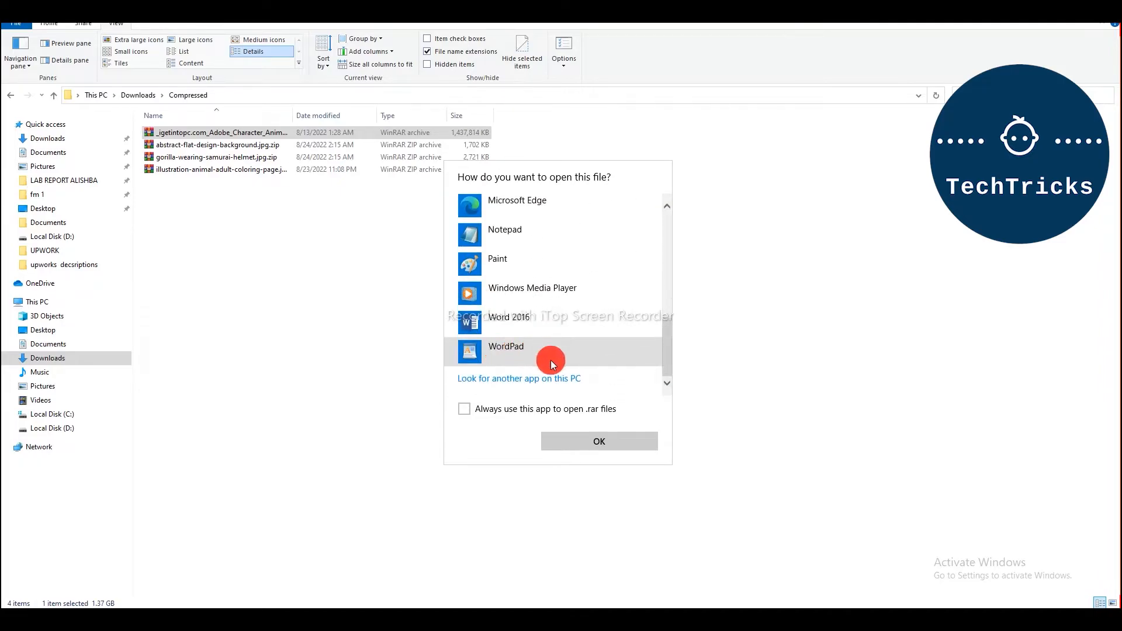
click(518, 377)
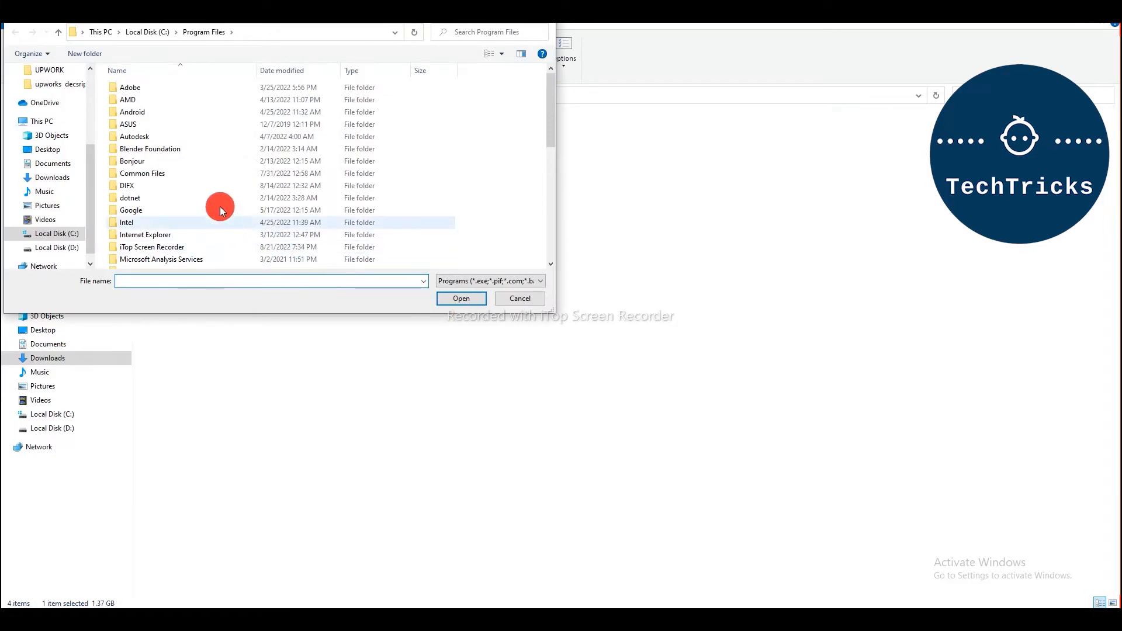
scroll(down, 3)
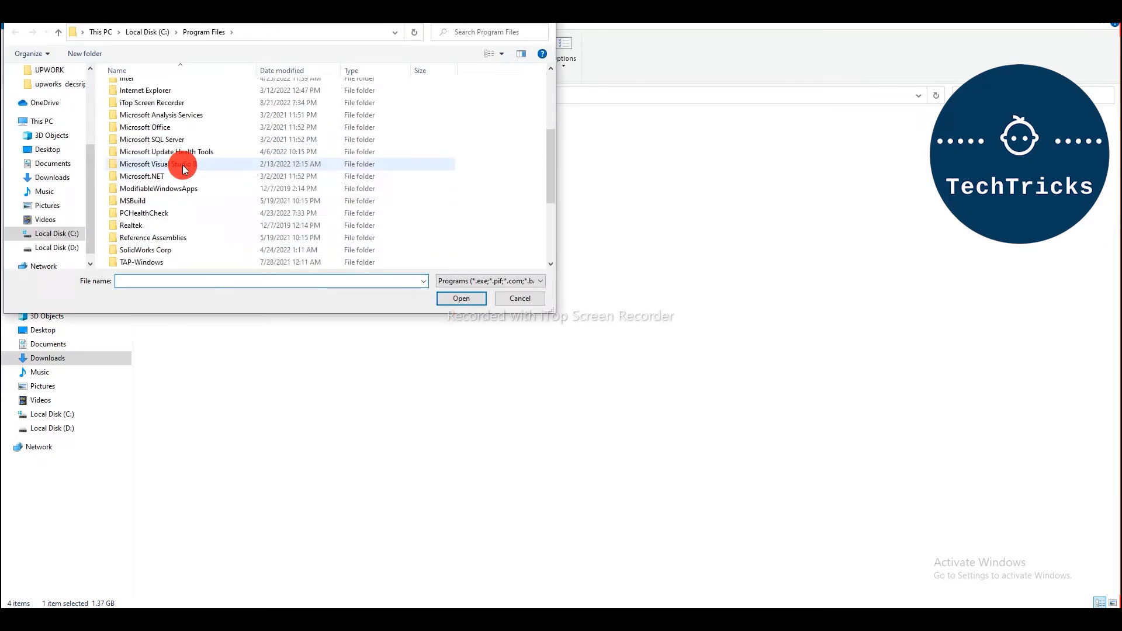